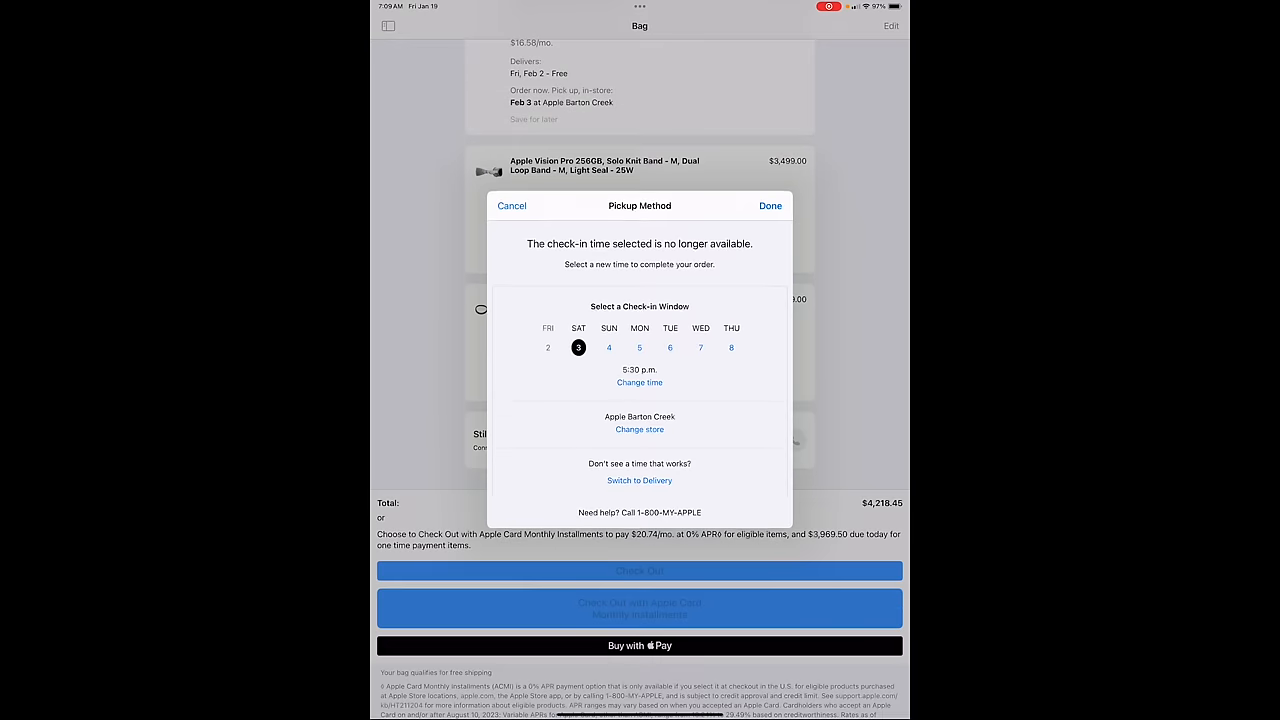
Step: Confirm the 5:30 p.m. window, place the Vision Pro order, then re-select a 6:30 p.m. Barton Creek check-in
click(768, 204)
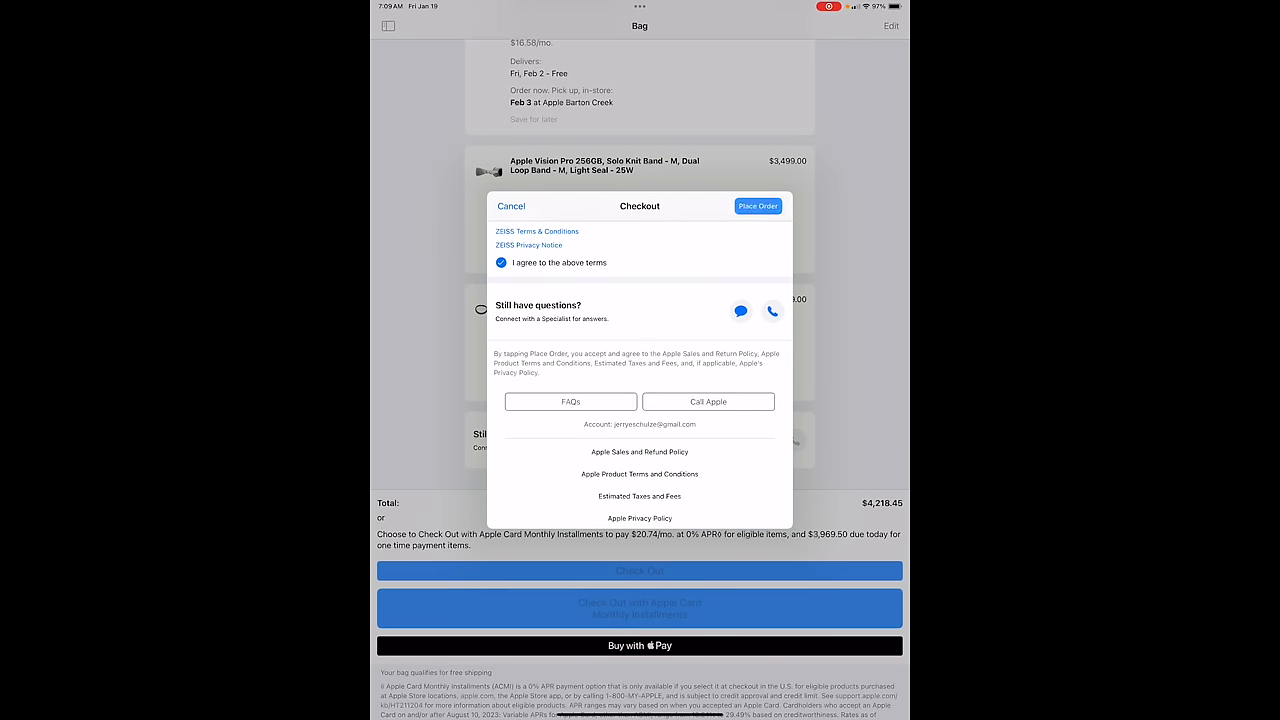
click(756, 206)
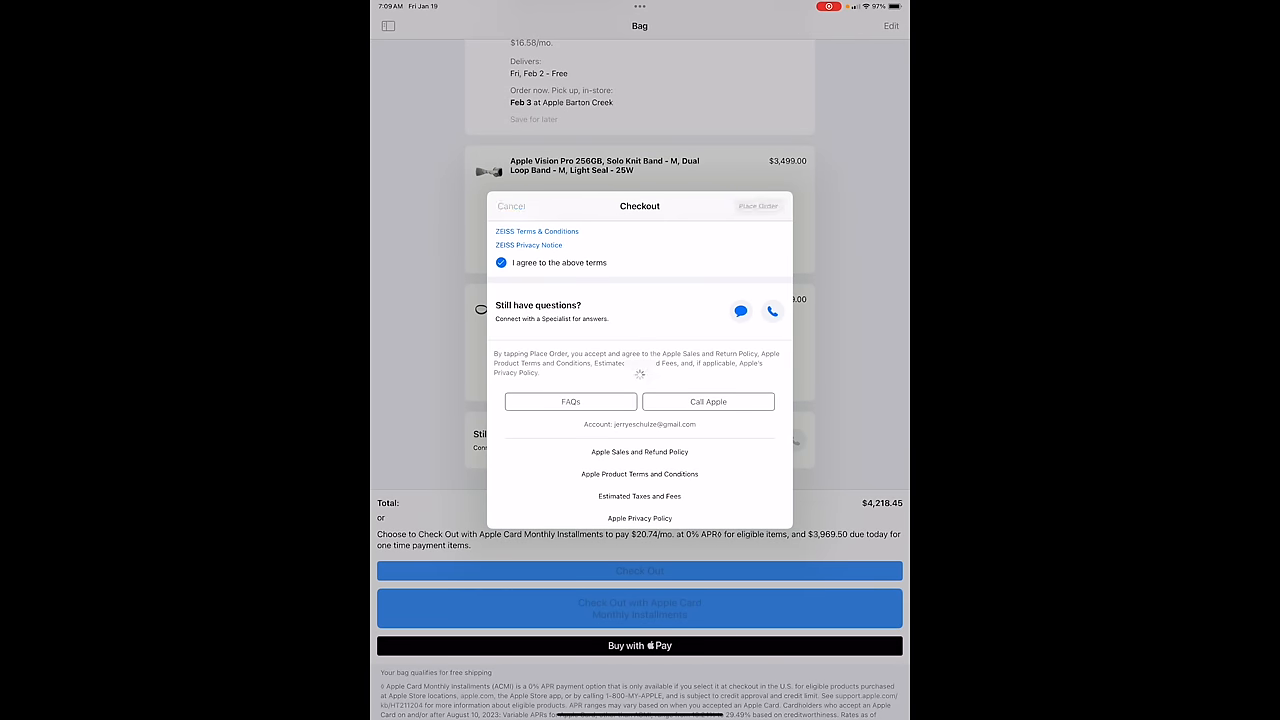
click(756, 206)
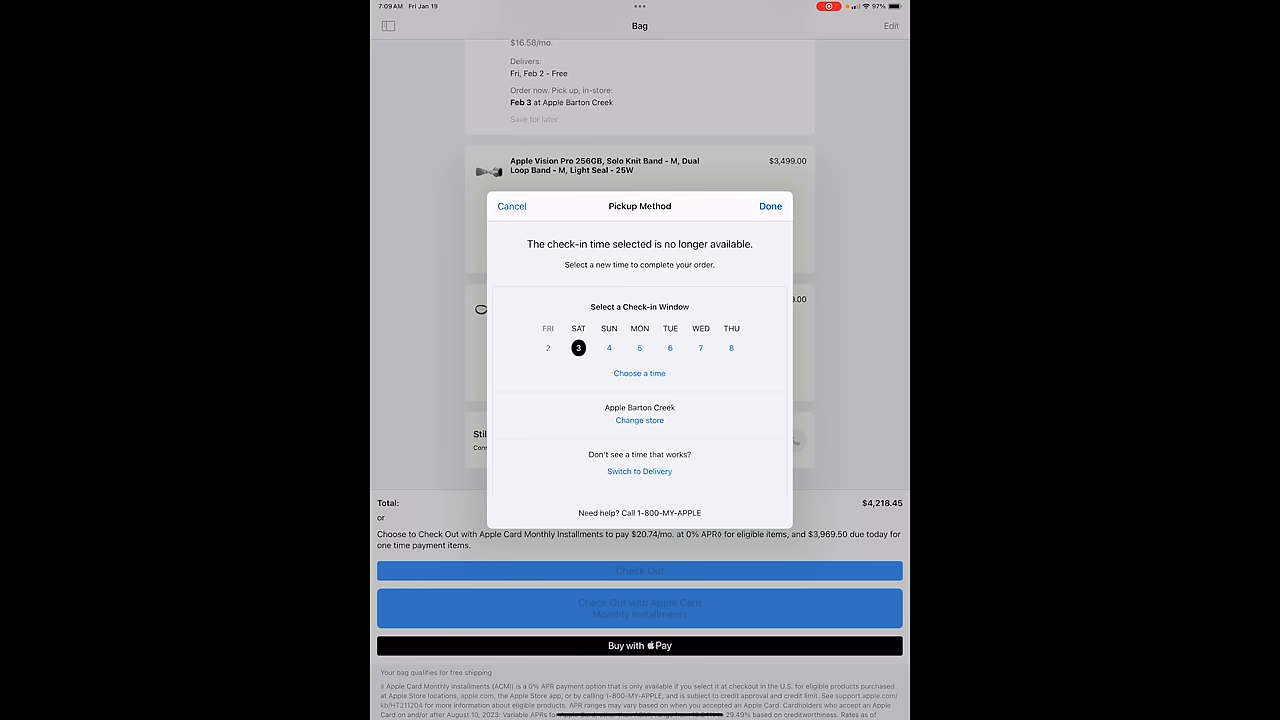
click(640, 374)
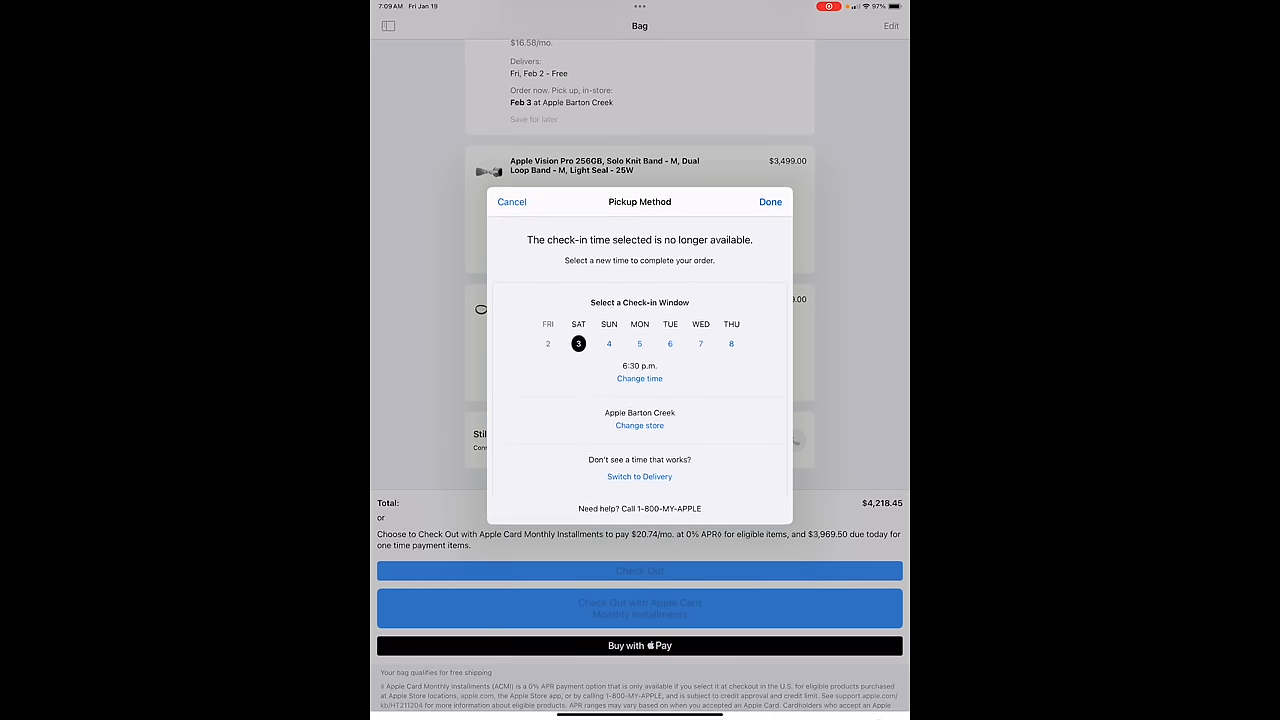